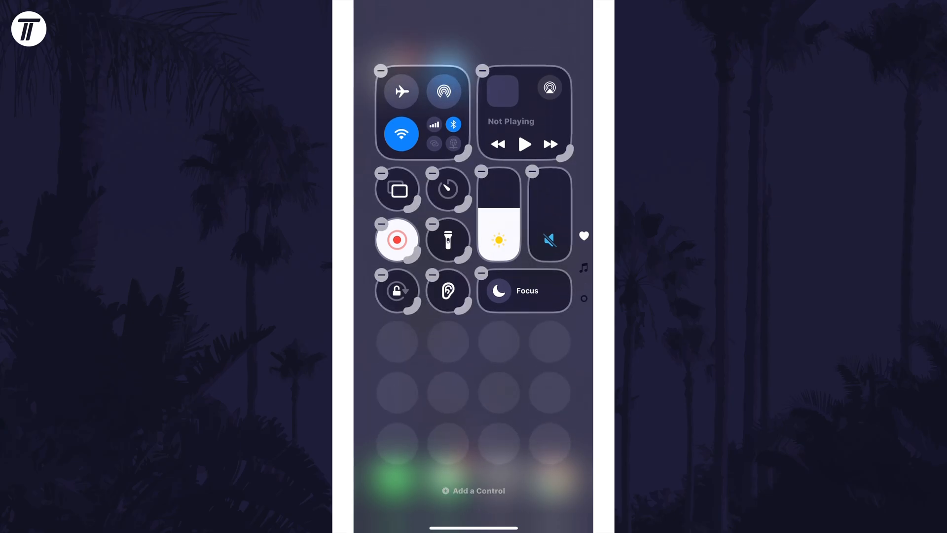
Add the Mobile Data control found by searching 'Data' and enlarge it into a large tile.
left_click(473, 489)
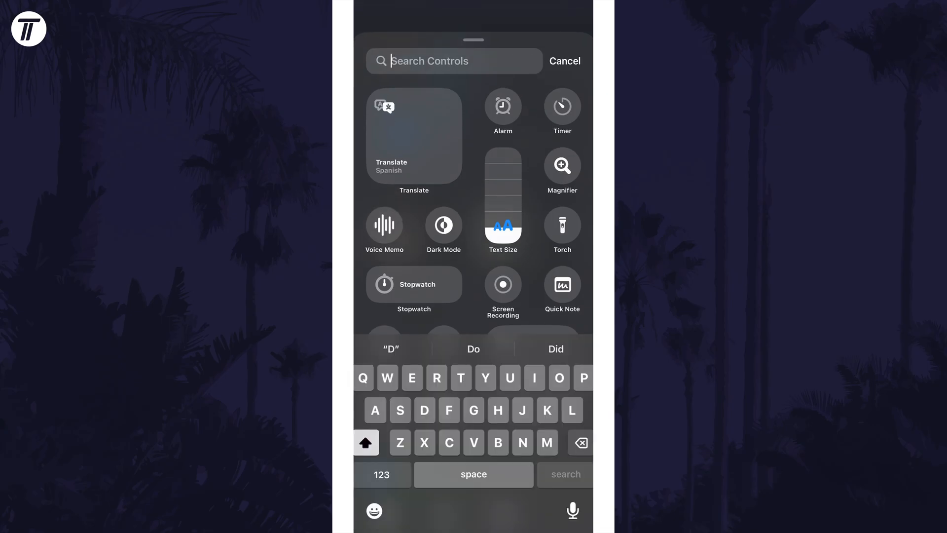
type("Data")
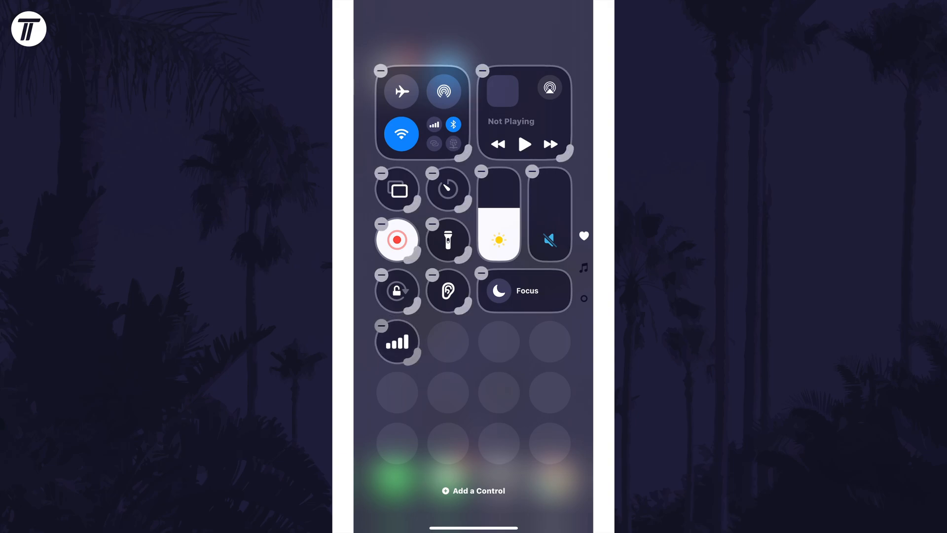
left_click(397, 342)
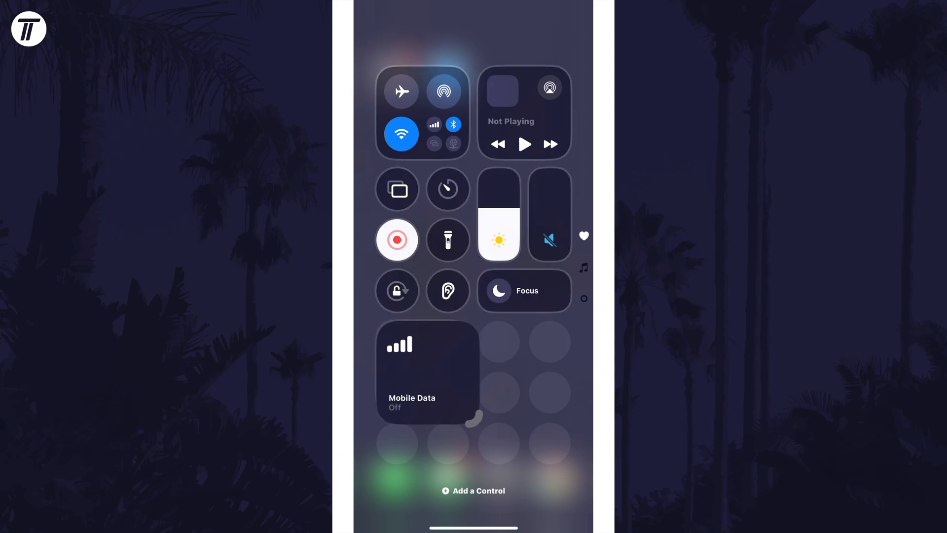